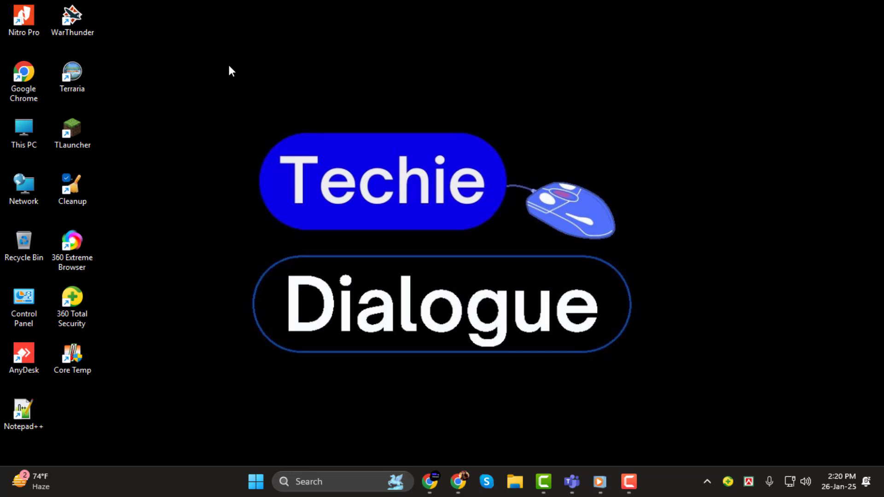
pyautogui.moveTo(607, 134)
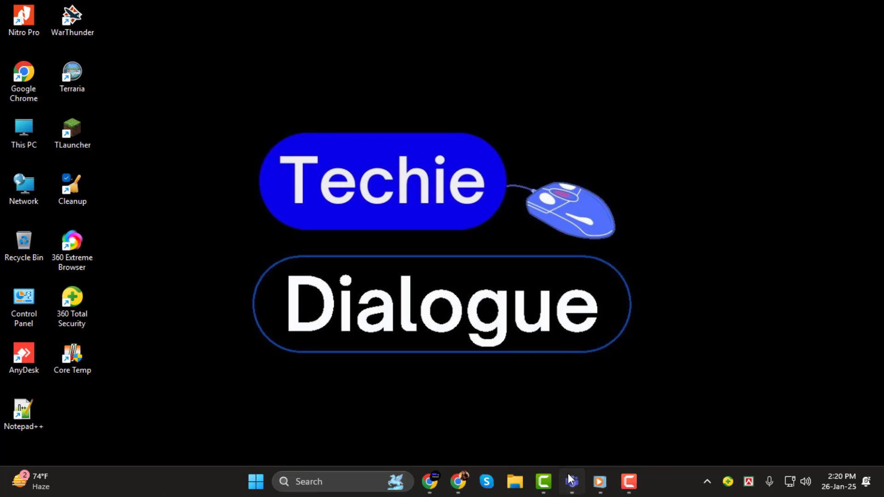
# Launch Microsoft Teams from the taskbar icon
pyautogui.click(570, 481)
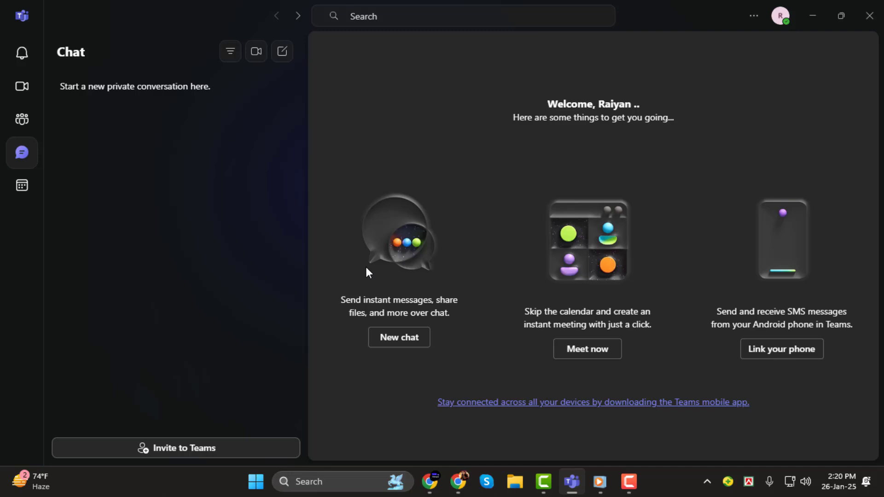
pyautogui.moveTo(156, 404)
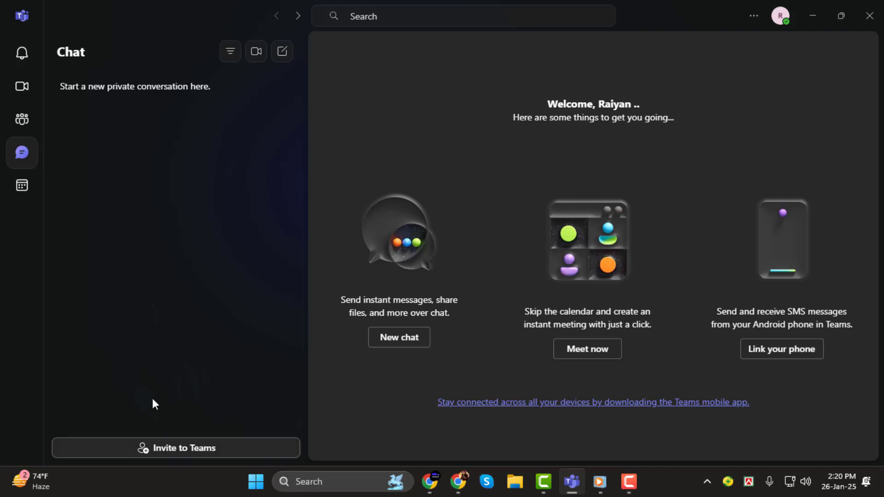
pyautogui.moveTo(319, 324)
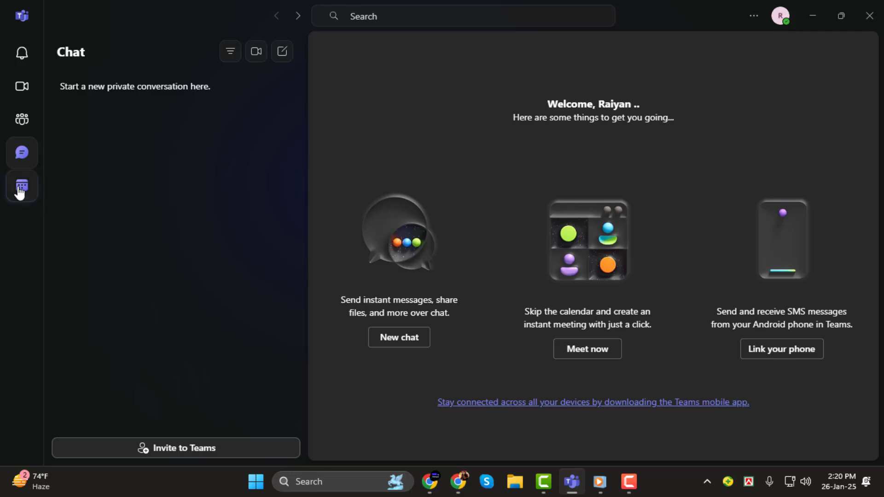
pyautogui.moveTo(22, 186)
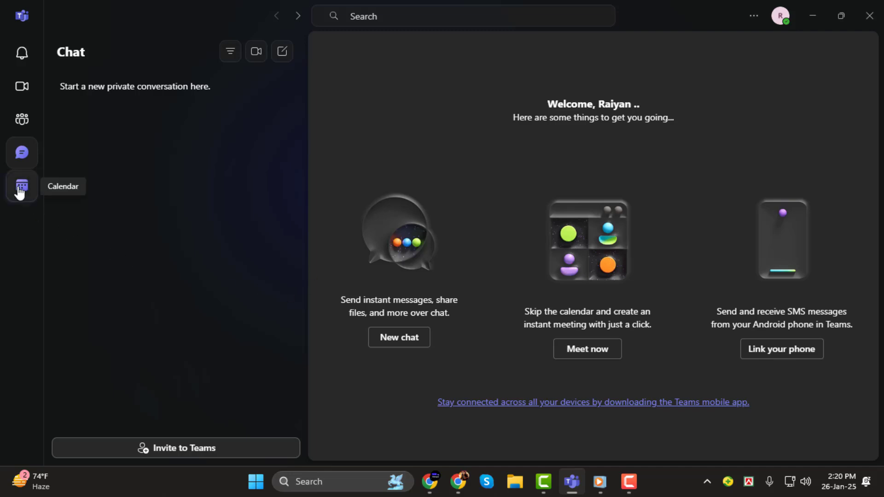
pyautogui.moveTo(31, 192)
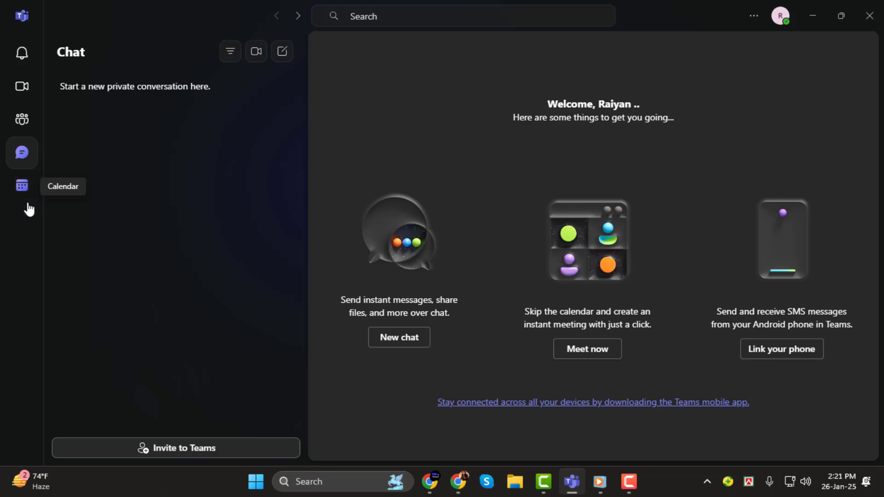
# Switch to the Calendar view showing the empty January 27–31 work week
pyautogui.click(21, 185)
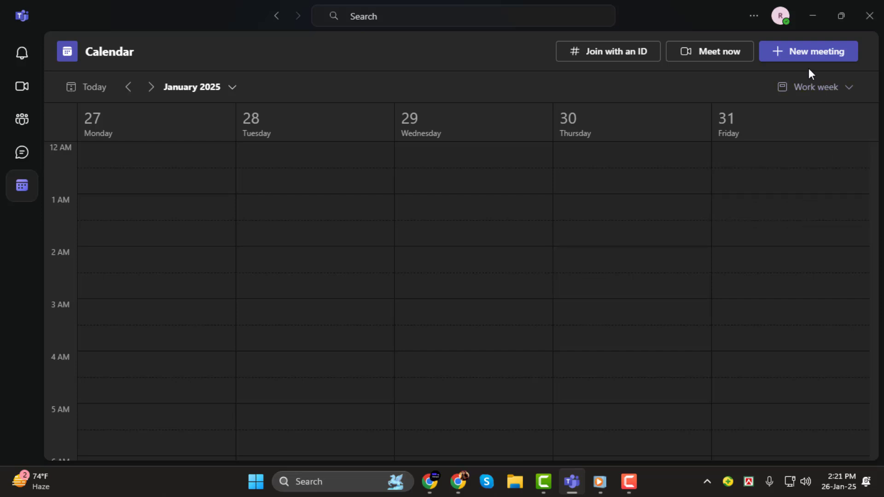
pyautogui.moveTo(808, 51)
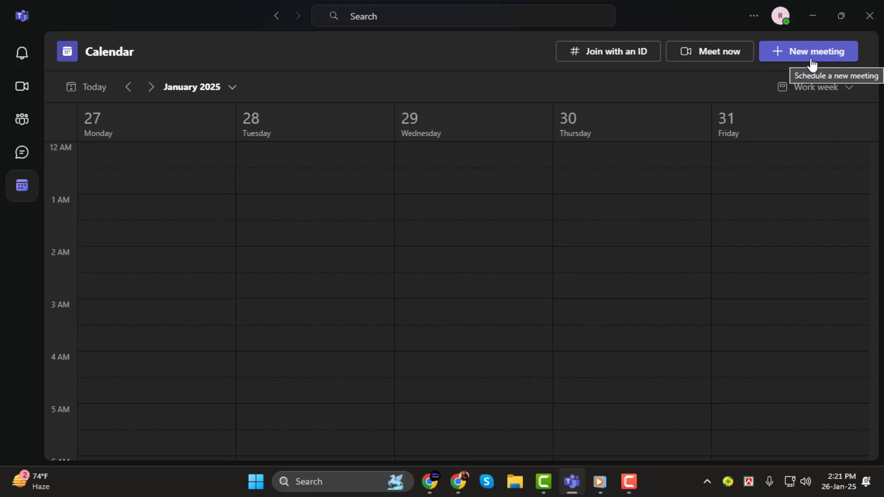
# Create a new meeting titled 'updater'
pyautogui.click(808, 51)
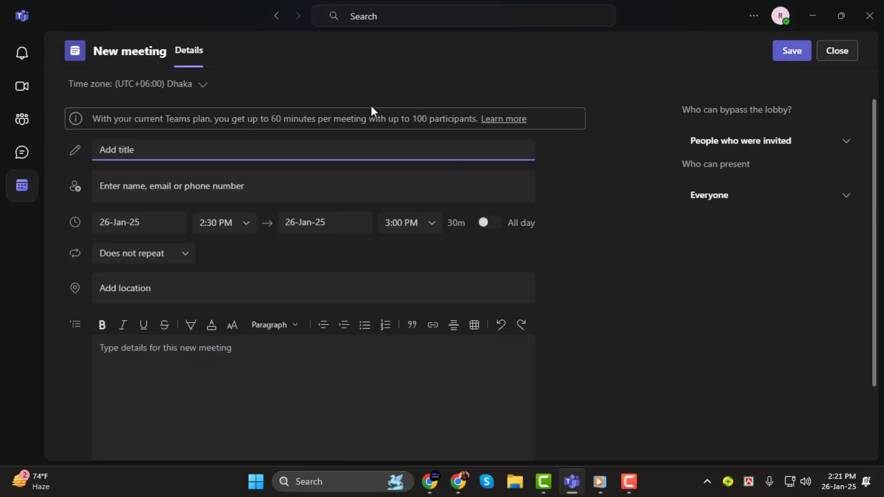
pyautogui.moveTo(82, 243)
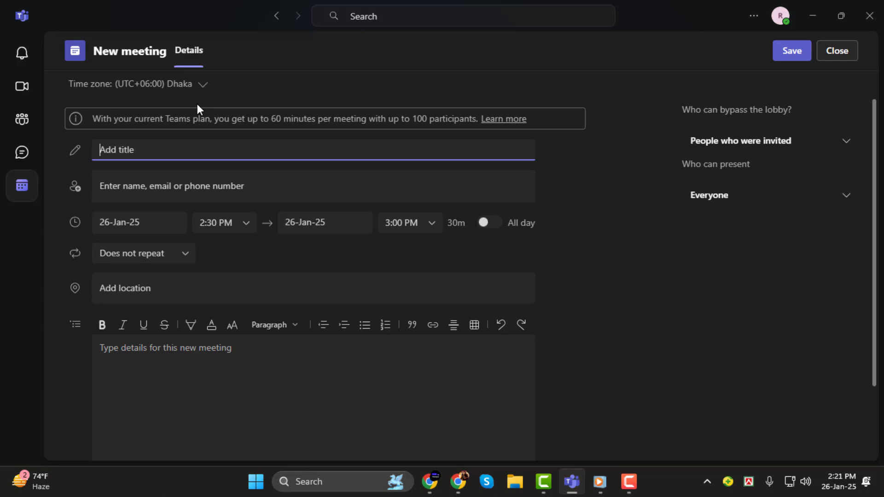
pyautogui.moveTo(116, 180)
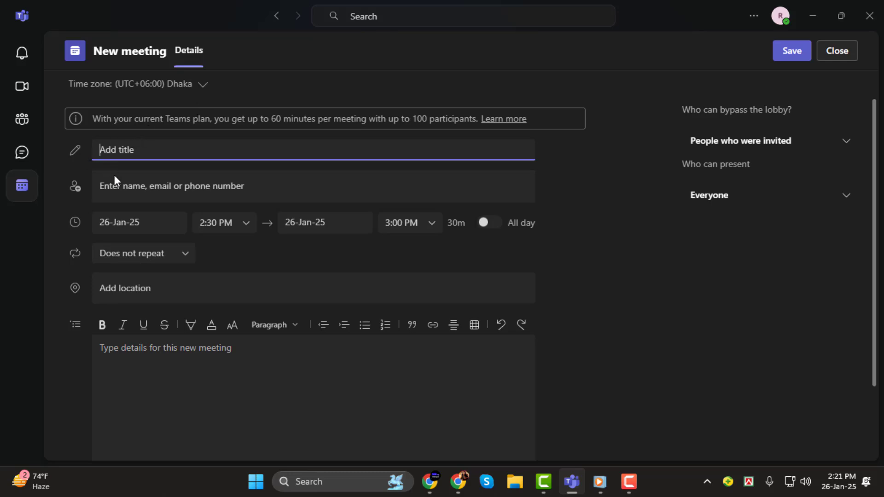
pyautogui.write('hgfvvhj')
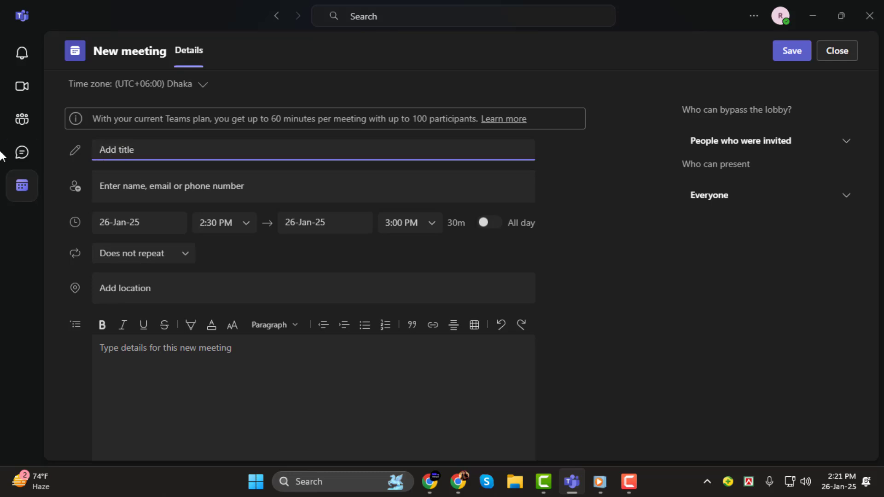
pyautogui.write('updat')
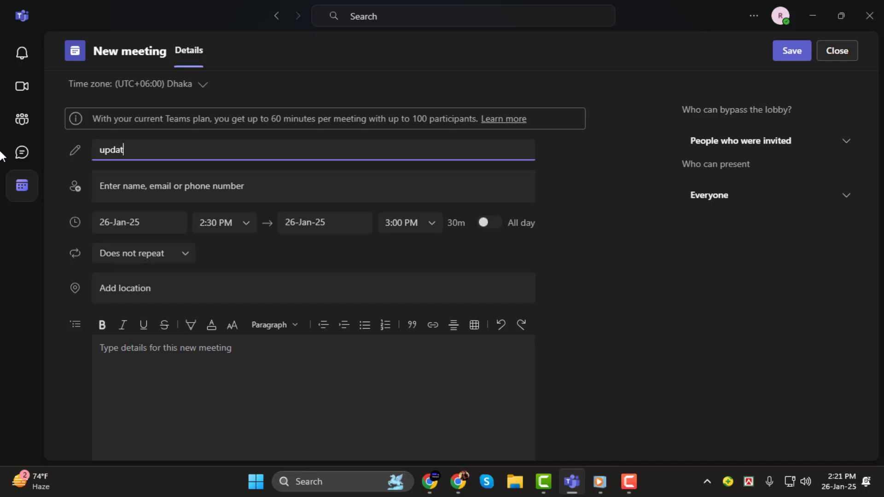
pyautogui.write('er')
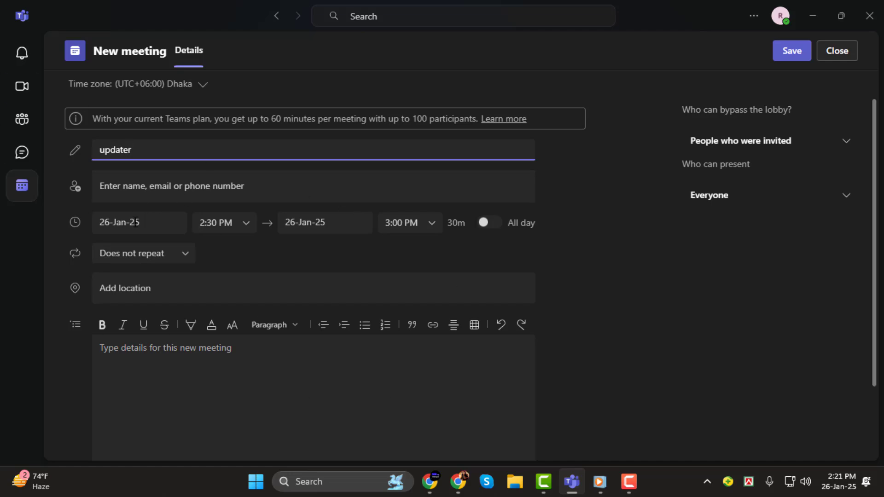
# Change the meeting time zone from Dhaka to (UTC+06:00) Bishkek
pyautogui.click(224, 222)
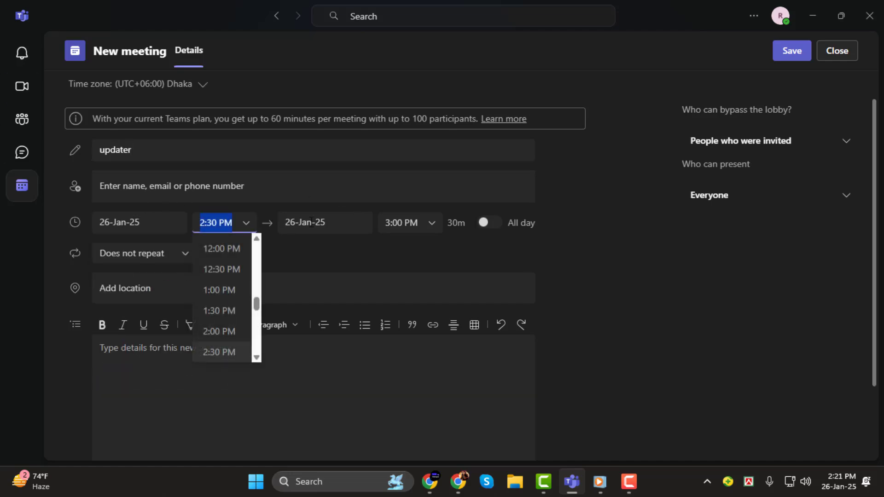
pyautogui.click(139, 83)
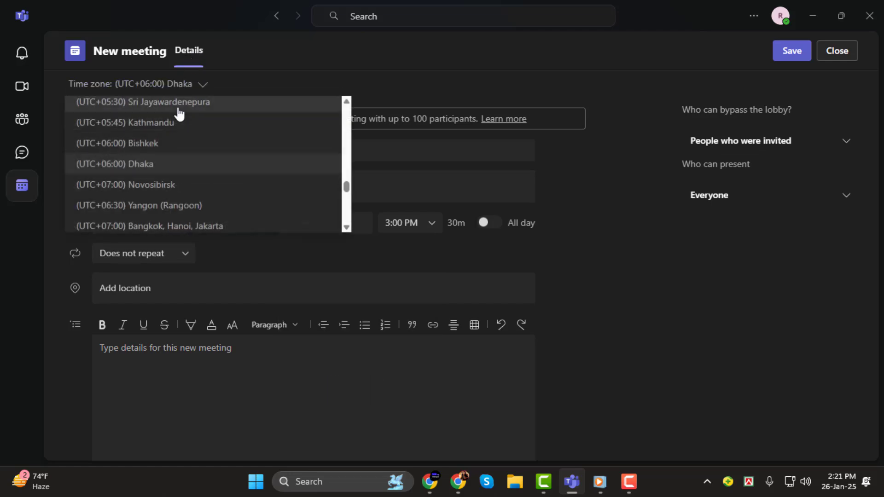
pyautogui.click(118, 143)
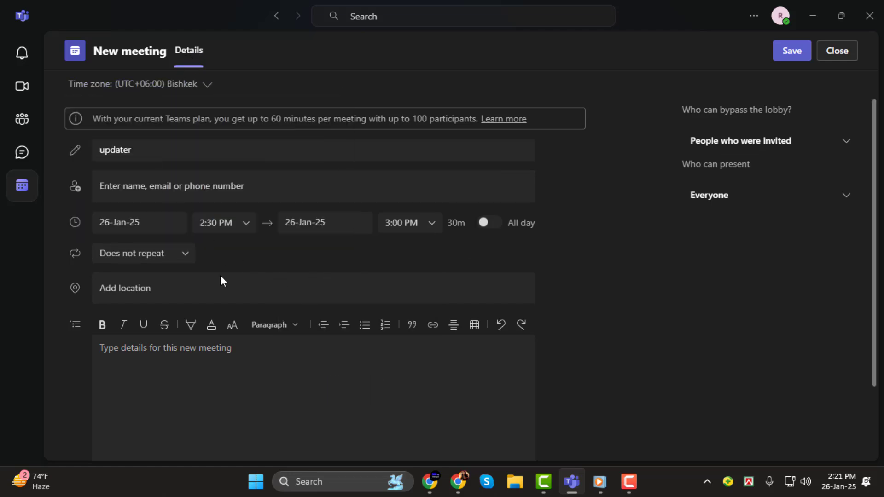
pyautogui.click(313, 186)
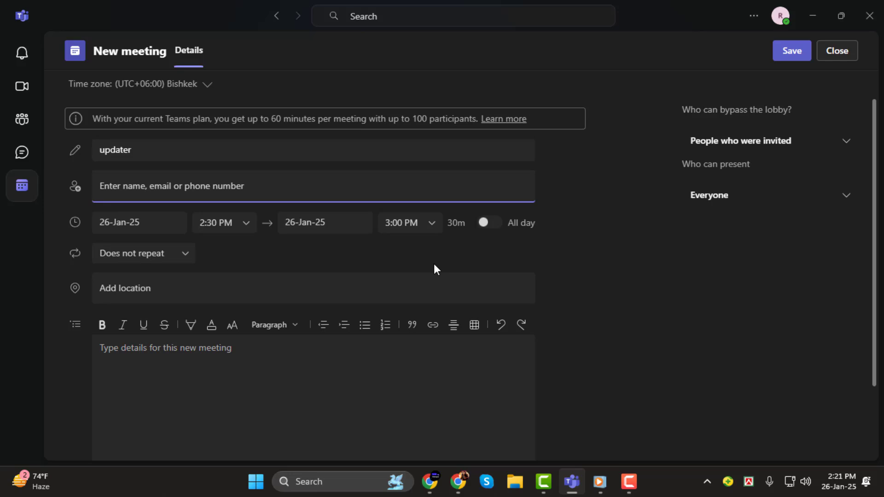
# Enter 'raiy' as the meeting attendee
pyautogui.write('r')
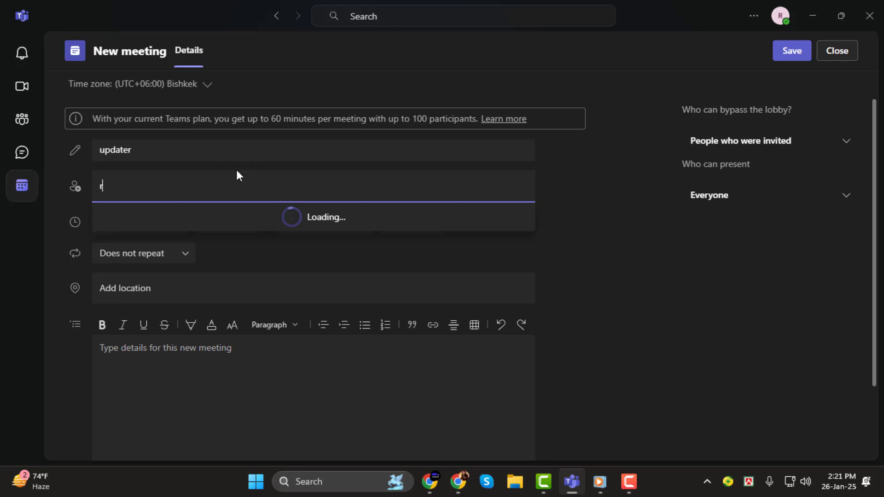
pyautogui.write('aiy')
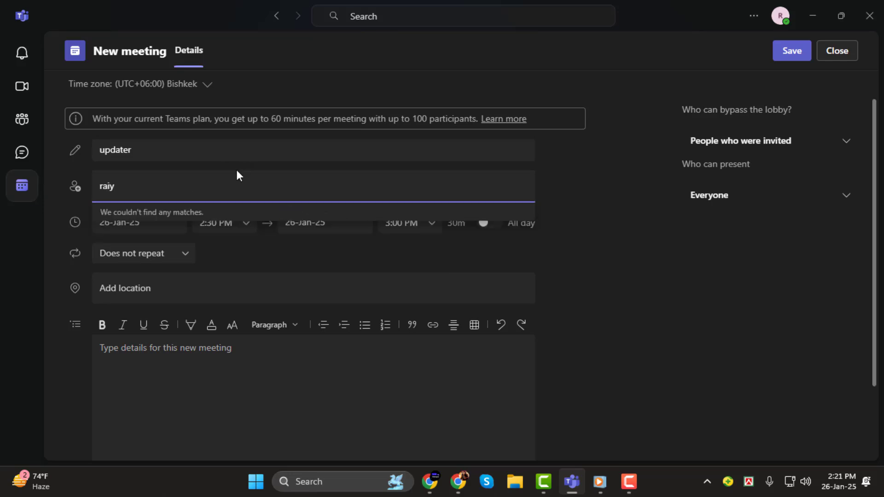
pyautogui.scroll(-3)
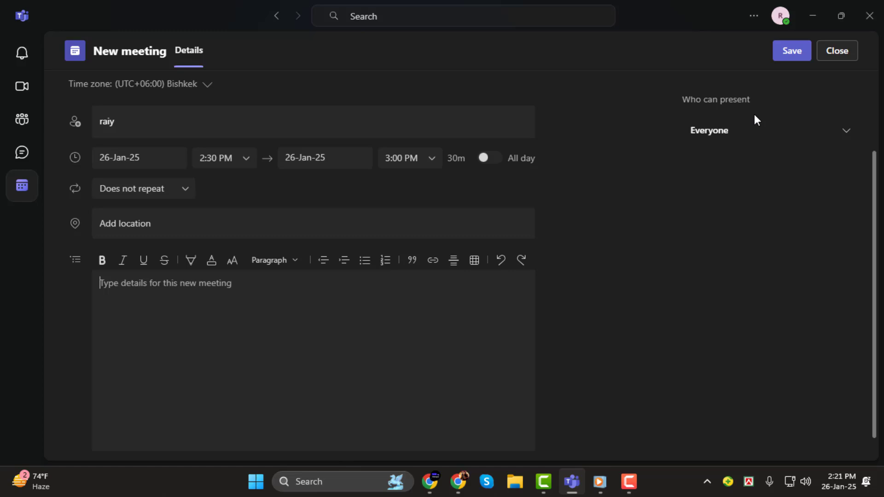
pyautogui.moveTo(581, 315)
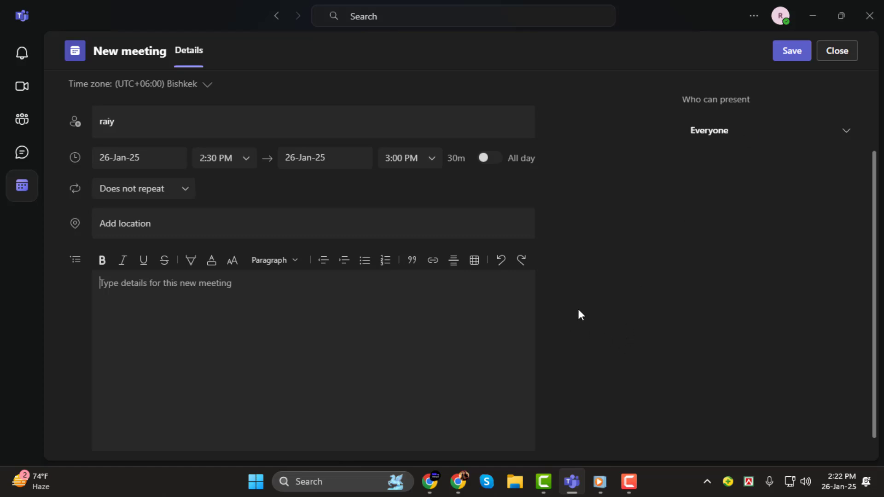
# Save the 'updater' meeting to get the Meeting created invitation preview
pyautogui.click(791, 50)
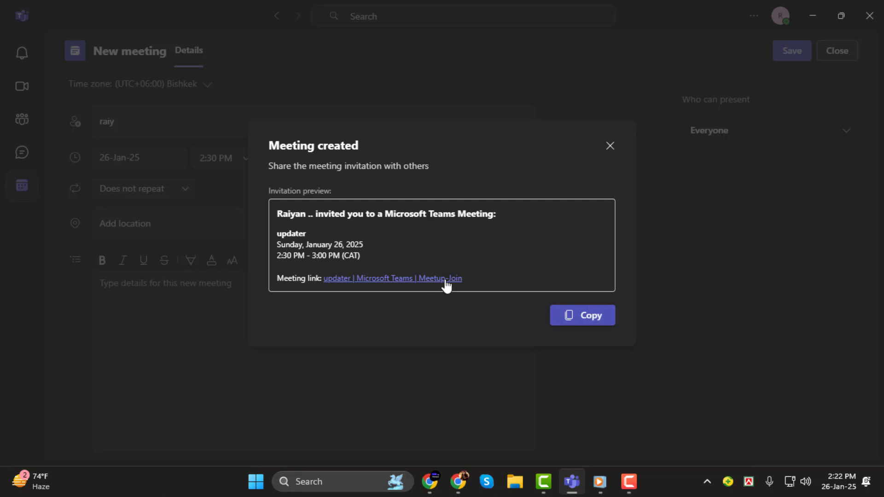
pyautogui.moveTo(613, 310)
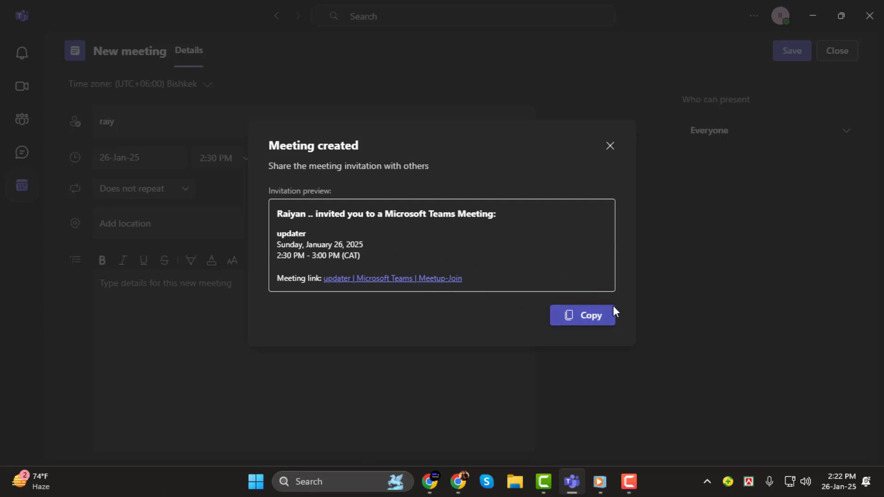
pyautogui.moveTo(598, 165)
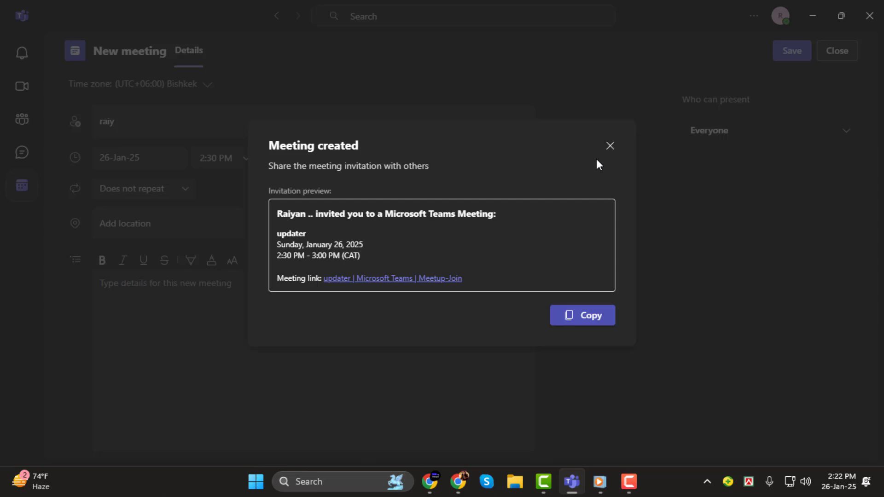
# Dismiss the Meeting created dialog and scroll the calendar to the evening hours
pyautogui.click(609, 145)
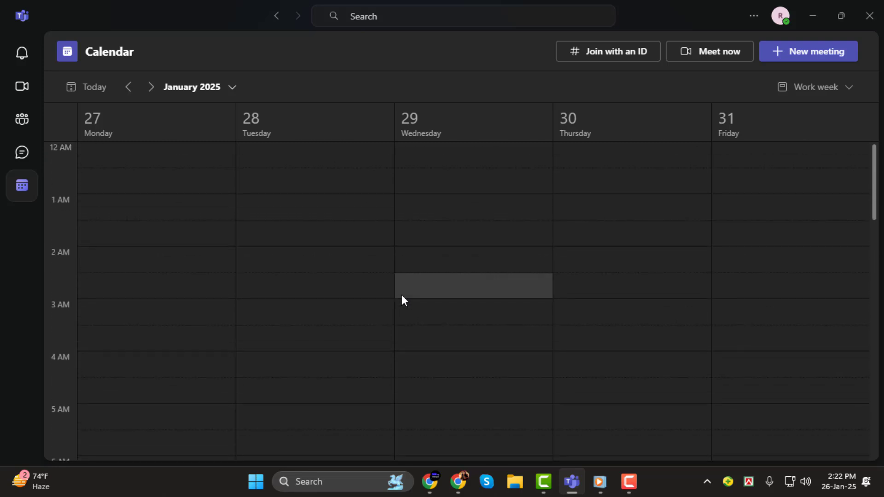
pyautogui.scroll(-3)
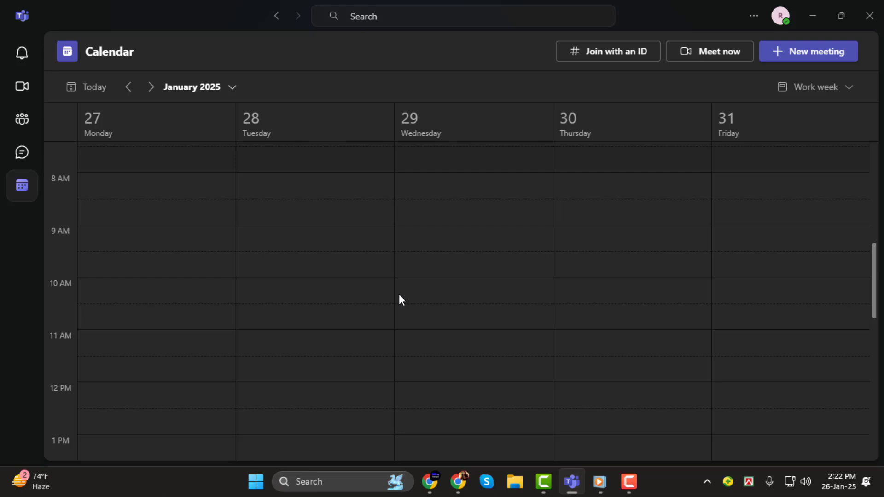
pyautogui.scroll(-3)
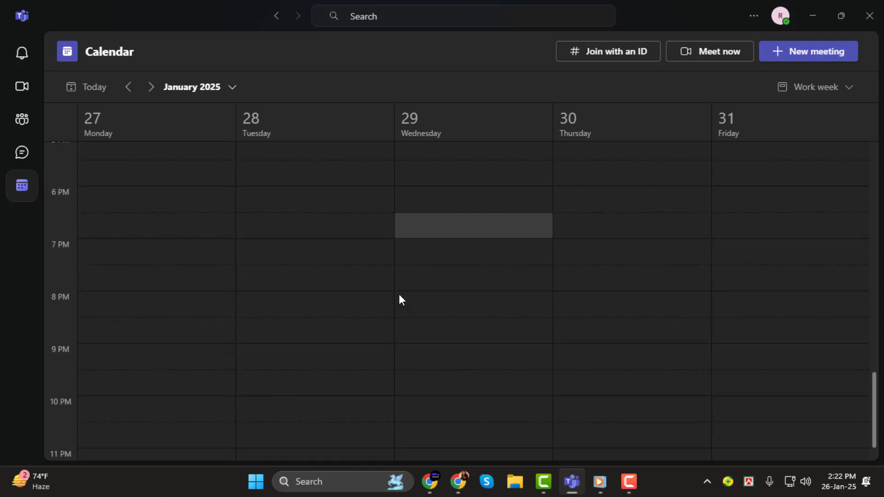
pyautogui.scroll(-3)
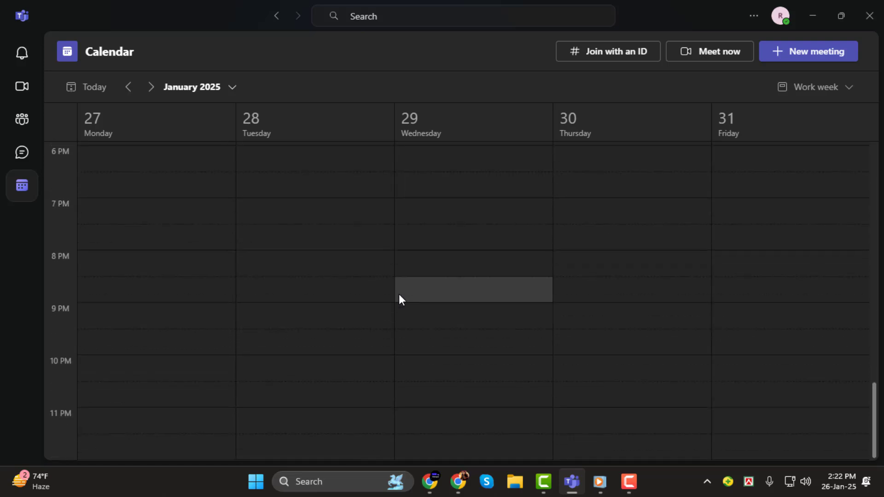